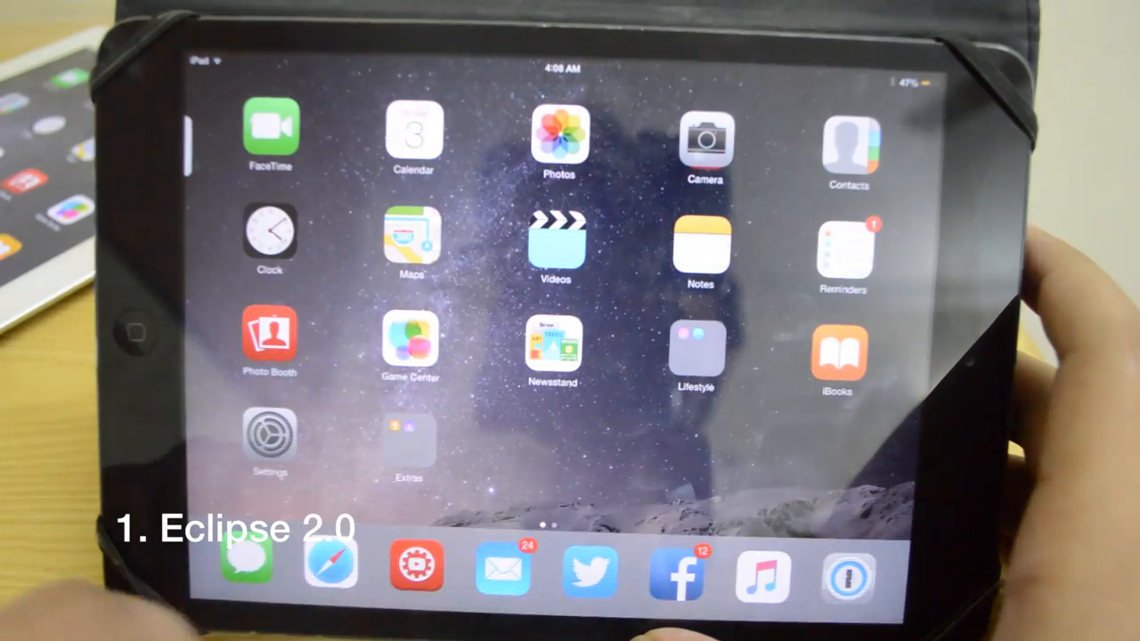
- Go home, launch Settings, and bring up the Springtomize 3 options page
{"action": "left_click", "coordinate": [329, 568]}
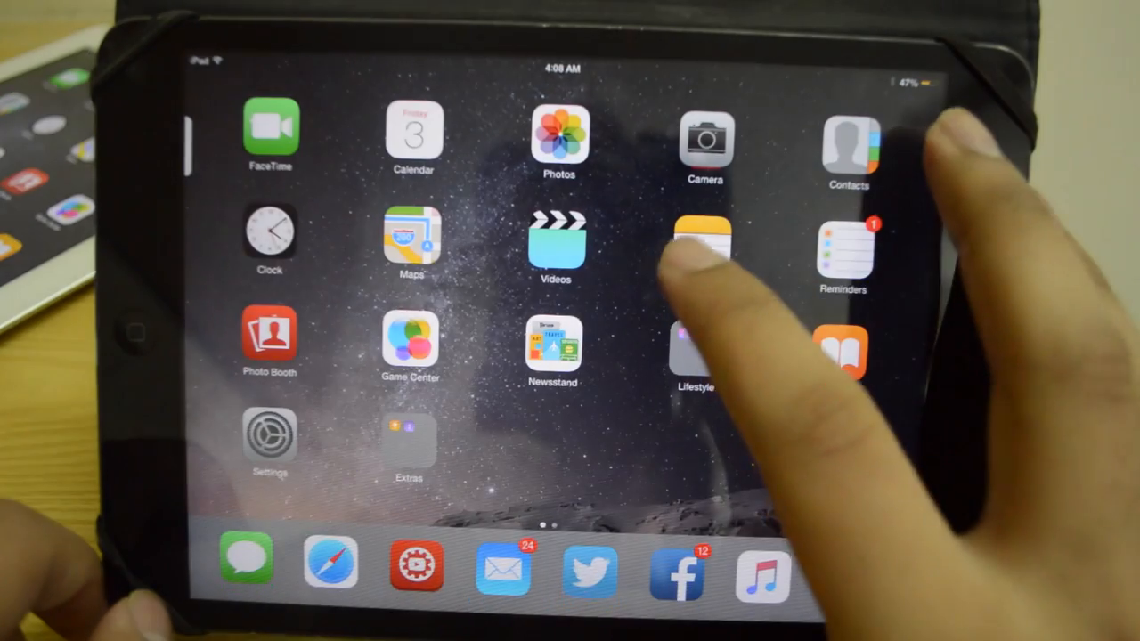
{"action": "left_click", "coordinate": [704, 245]}
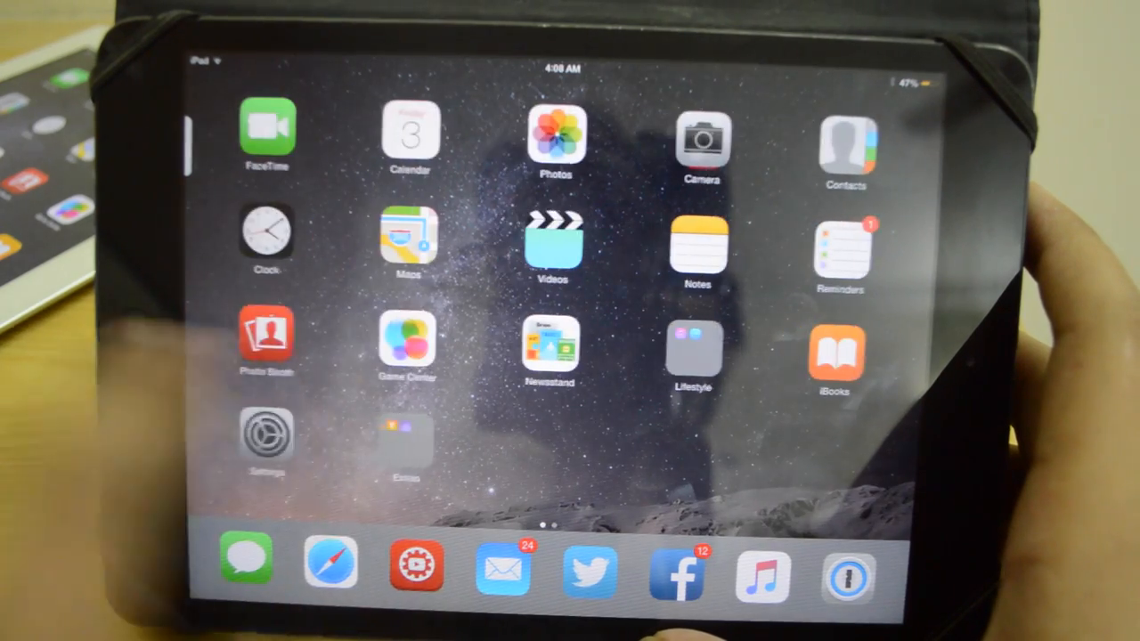
{"action": "scroll", "scroll_direction": "left", "scroll_amount": 3}
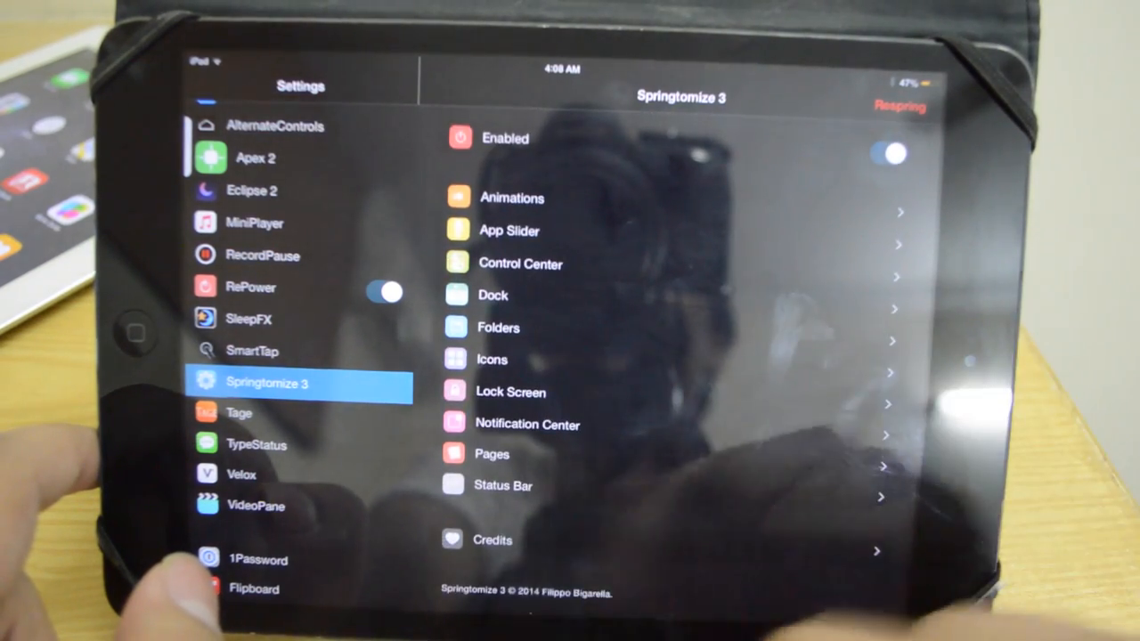
- Open Springtomize 3's Status Bar page and scroll through its hide toggles
{"action": "left_click", "coordinate": [503, 486]}
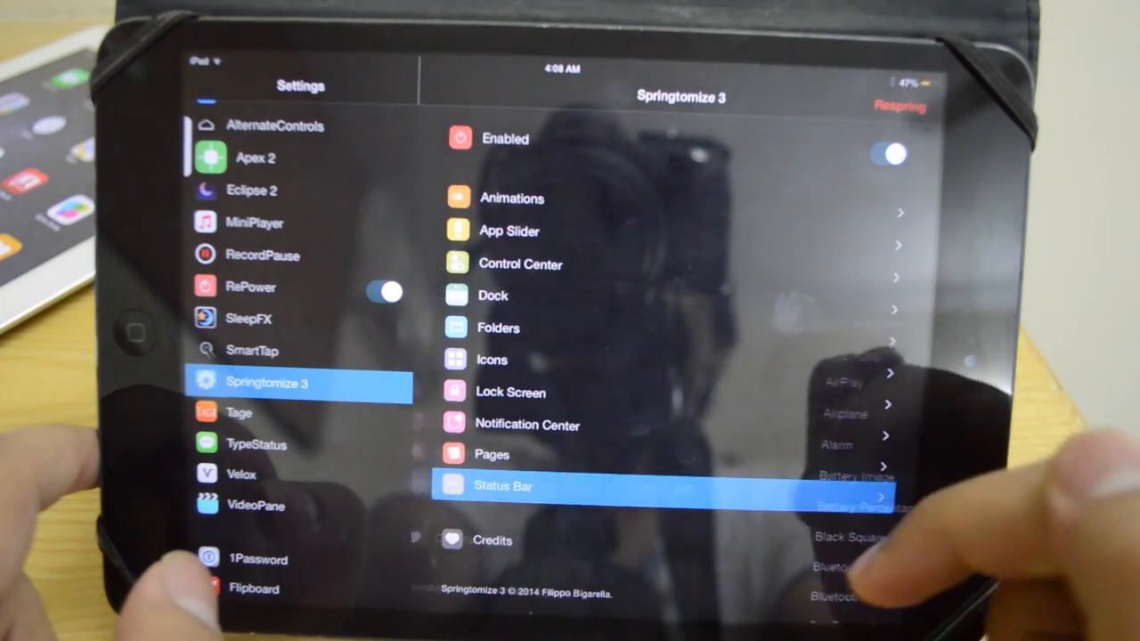
{"action": "left_click", "coordinate": [503, 486]}
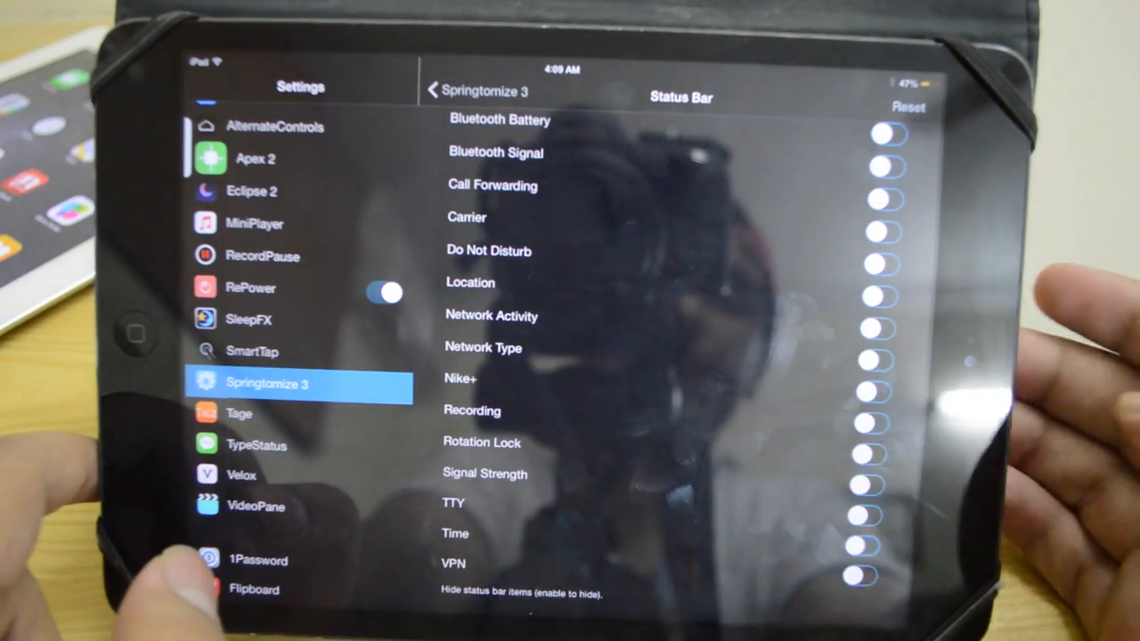
{"action": "scroll", "scroll_direction": "down", "scroll_amount": 3}
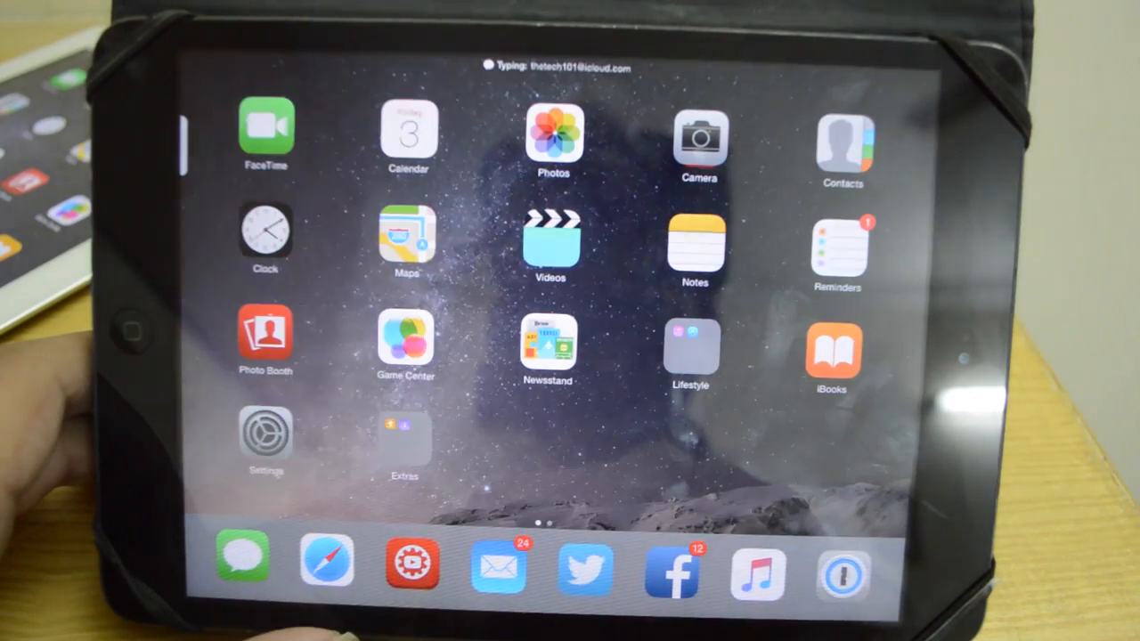
- Return to the home screen to see the TypeStatus typing indicator in the status bar
{"action": "left_click", "coordinate": [327, 566]}
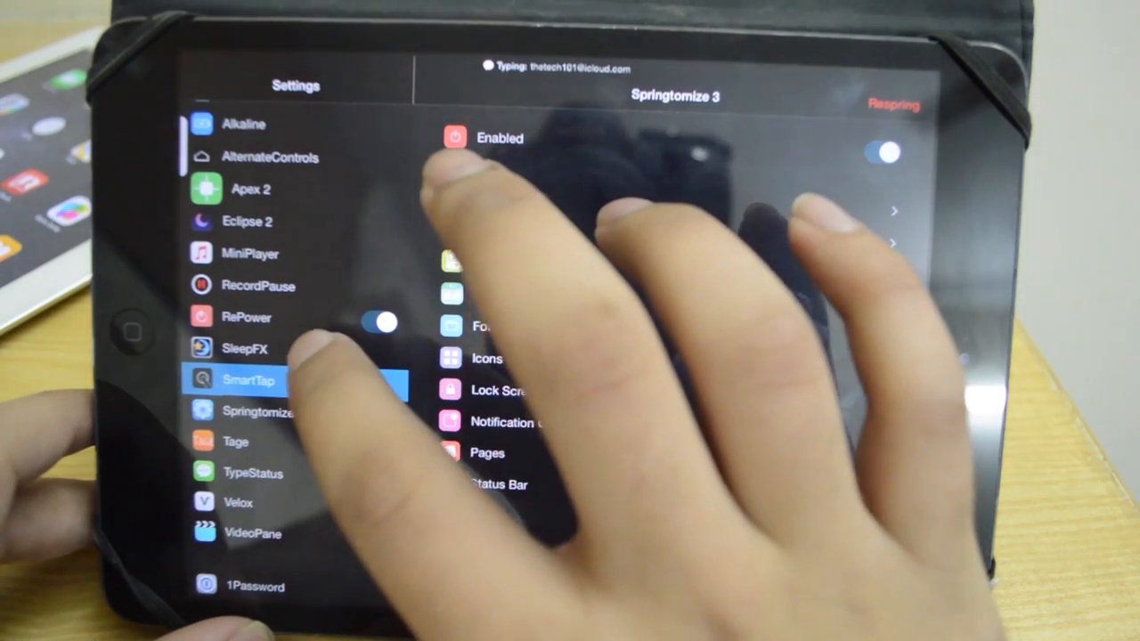
- Open SleepFX's Effect list, then sleep the iPad to show the Split Columns effect
{"action": "left_click", "coordinate": [245, 348]}
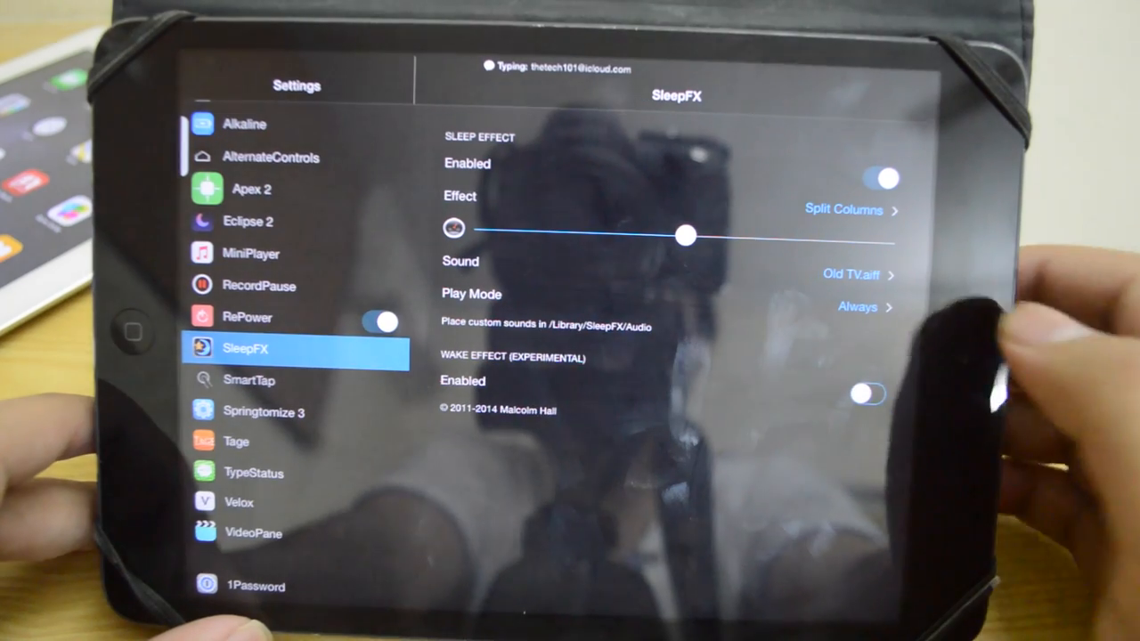
{"action": "left_click", "coordinate": [844, 209]}
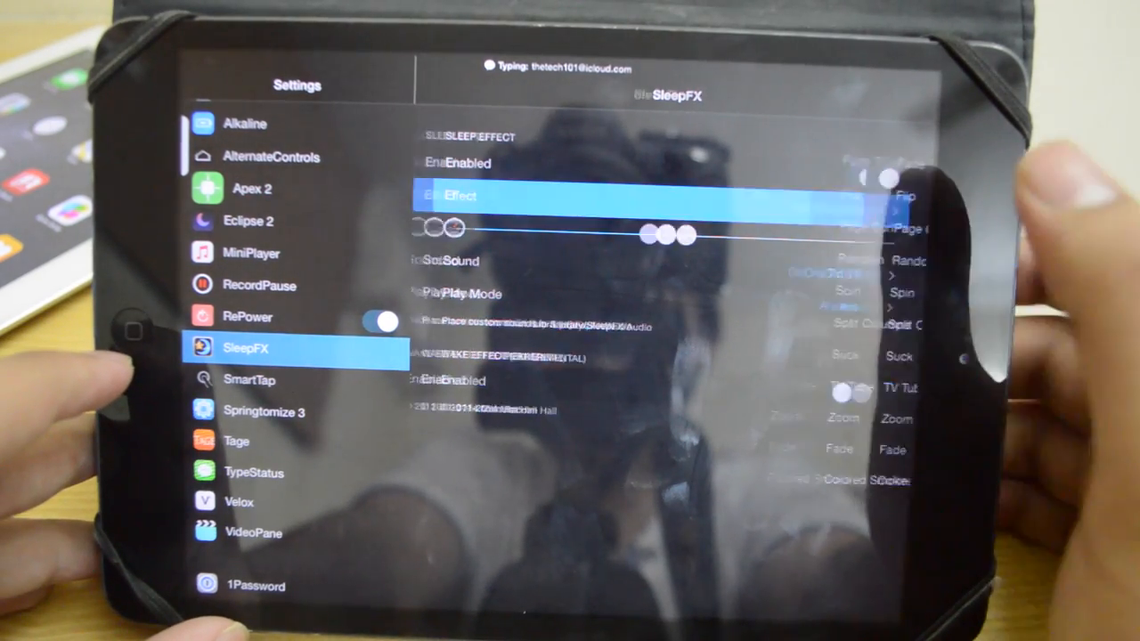
{"action": "left_click", "coordinate": [464, 195]}
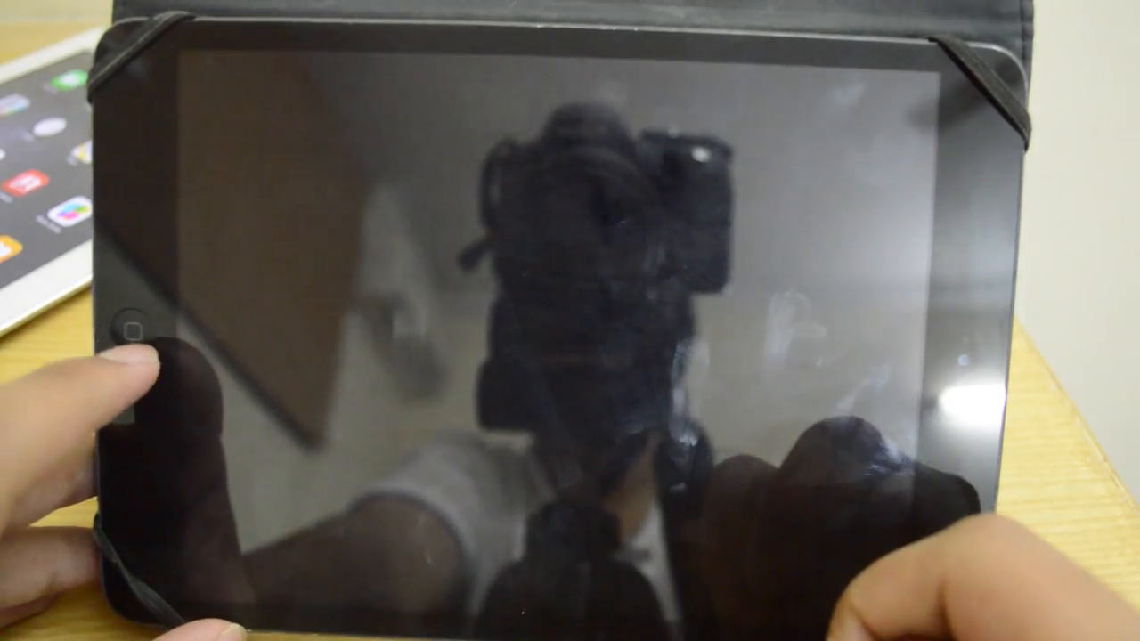
{"action": "left_click", "coordinate": [133, 330]}
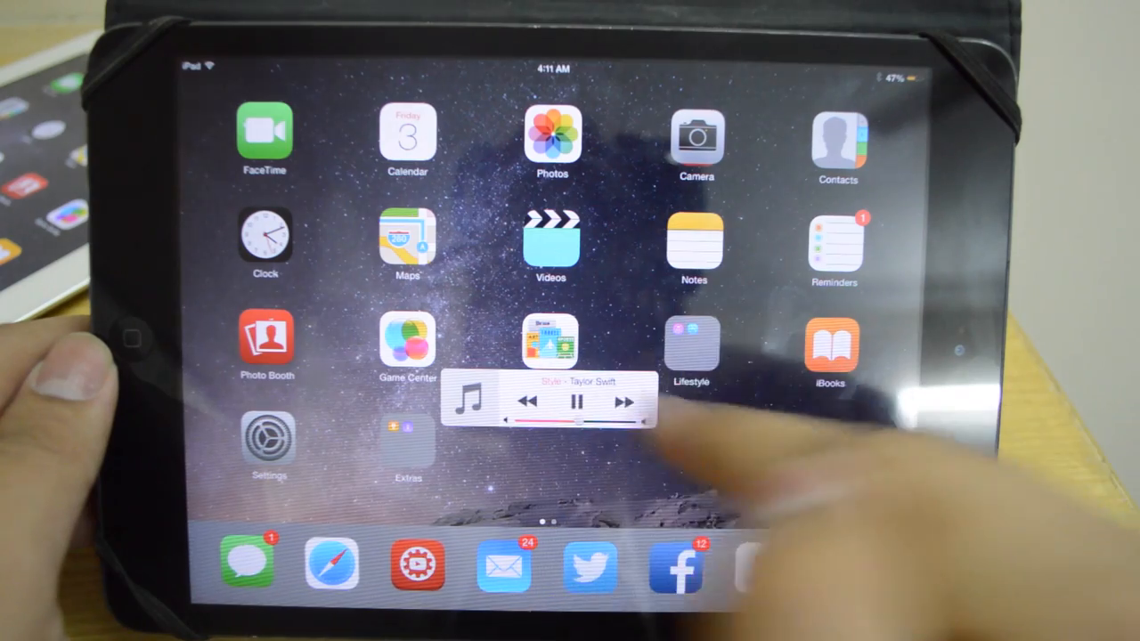
- Control playback of the song Style from the floating MiniPlayer
{"action": "left_click", "coordinate": [577, 402]}
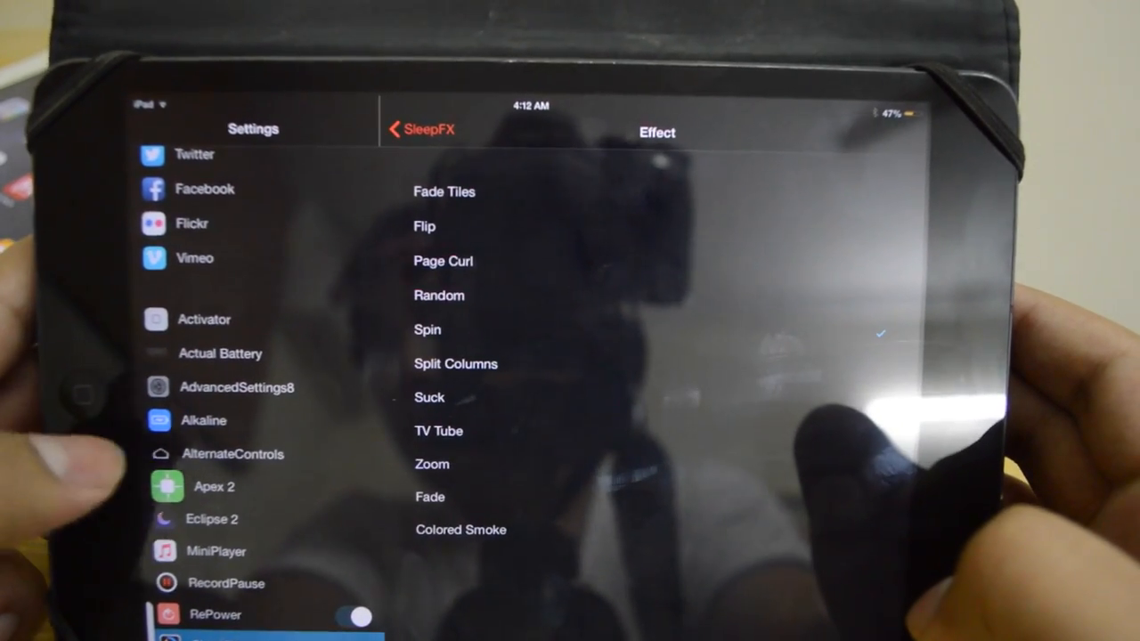
- Open Alkaline's settings and its Theme choices
{"action": "left_click", "coordinate": [203, 420]}
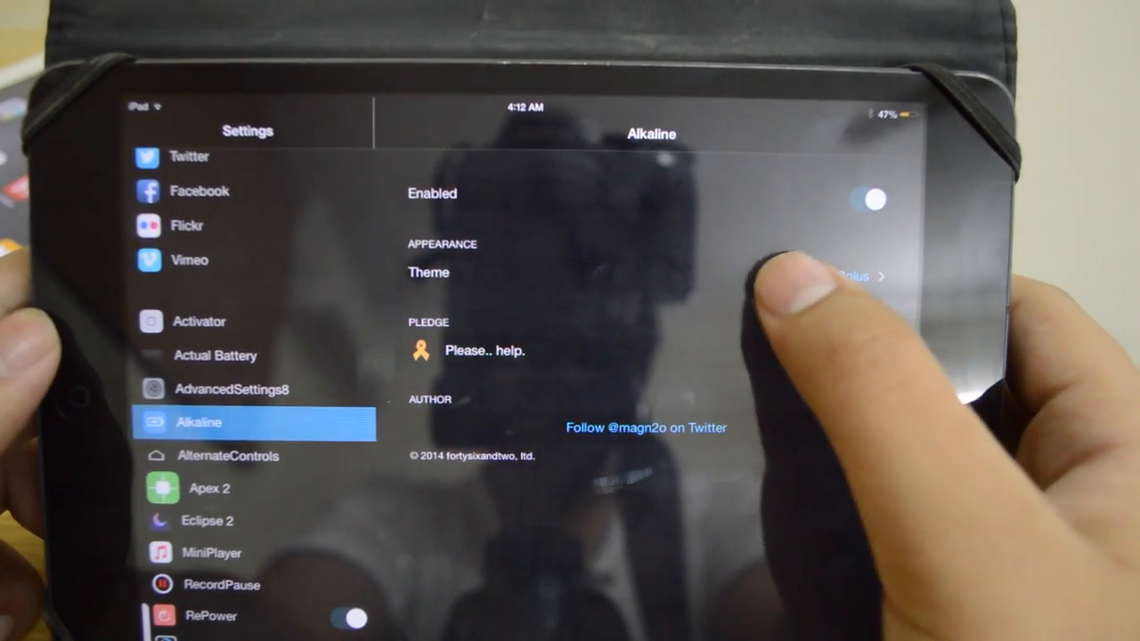
{"action": "left_click", "coordinate": [428, 273]}
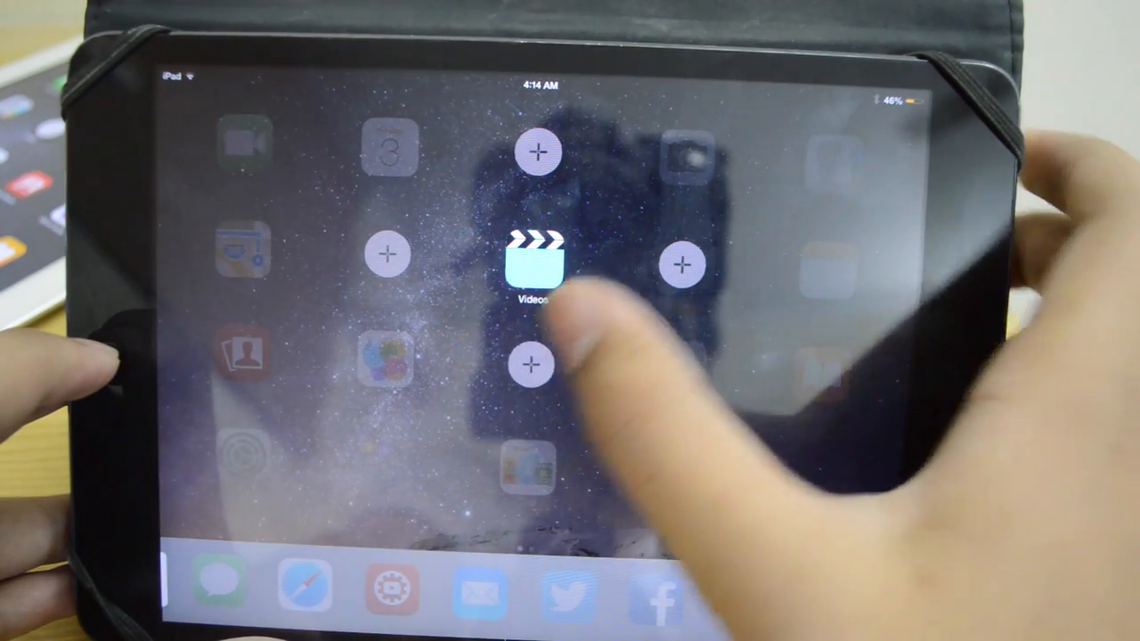
- Tap an empty + slot beside Videos to add a shortcut
{"action": "left_click", "coordinate": [532, 265]}
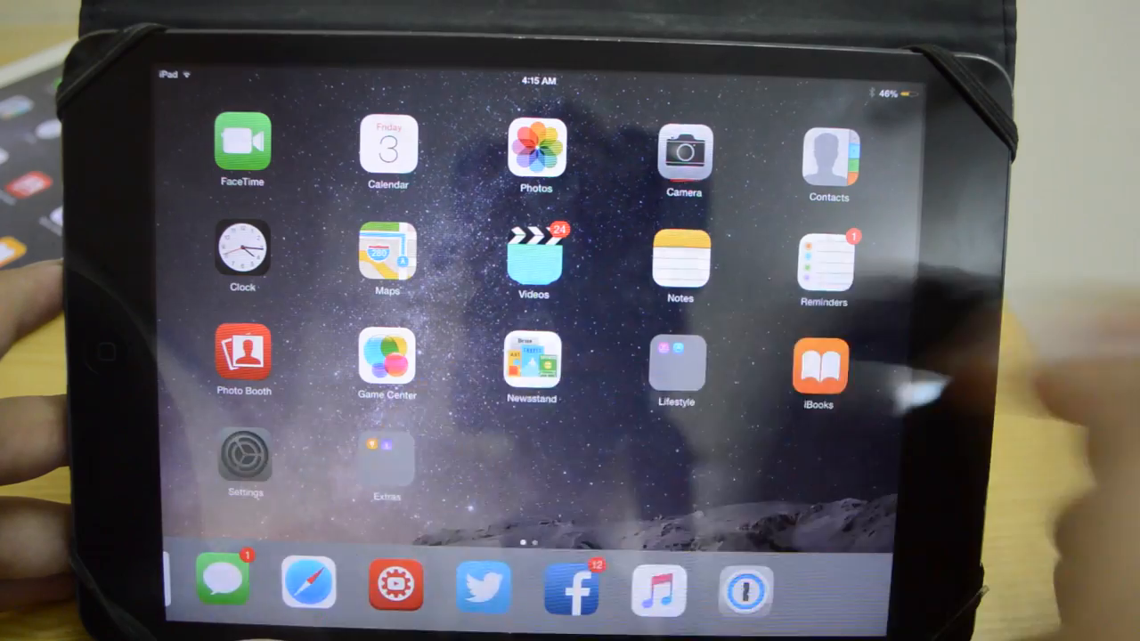
- Open Settings and go to the Battery page showing Power Saving Mode
{"action": "left_click", "coordinate": [245, 455]}
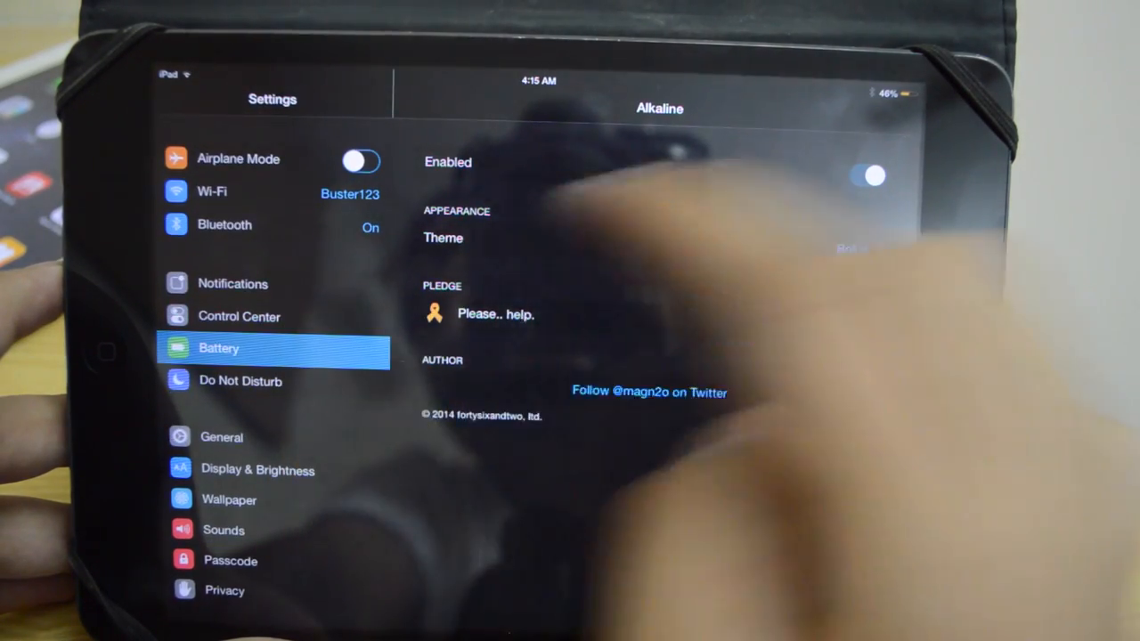
{"action": "left_click", "coordinate": [219, 348]}
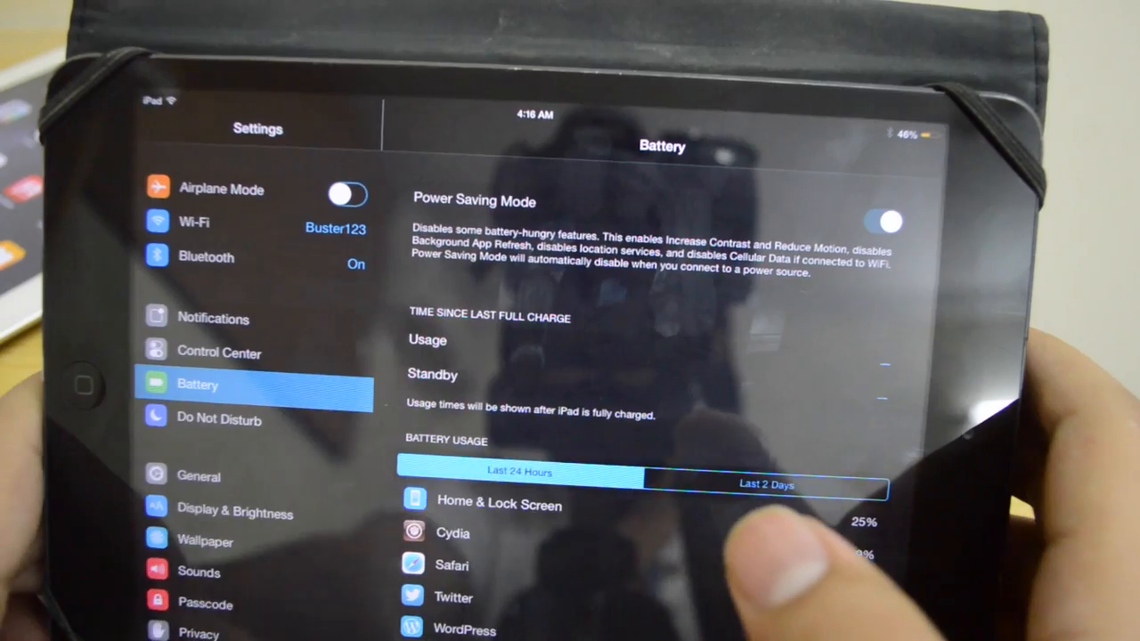
- Return to the home screen and bring up the SpringBoard options list
{"action": "key", "text": "home"}
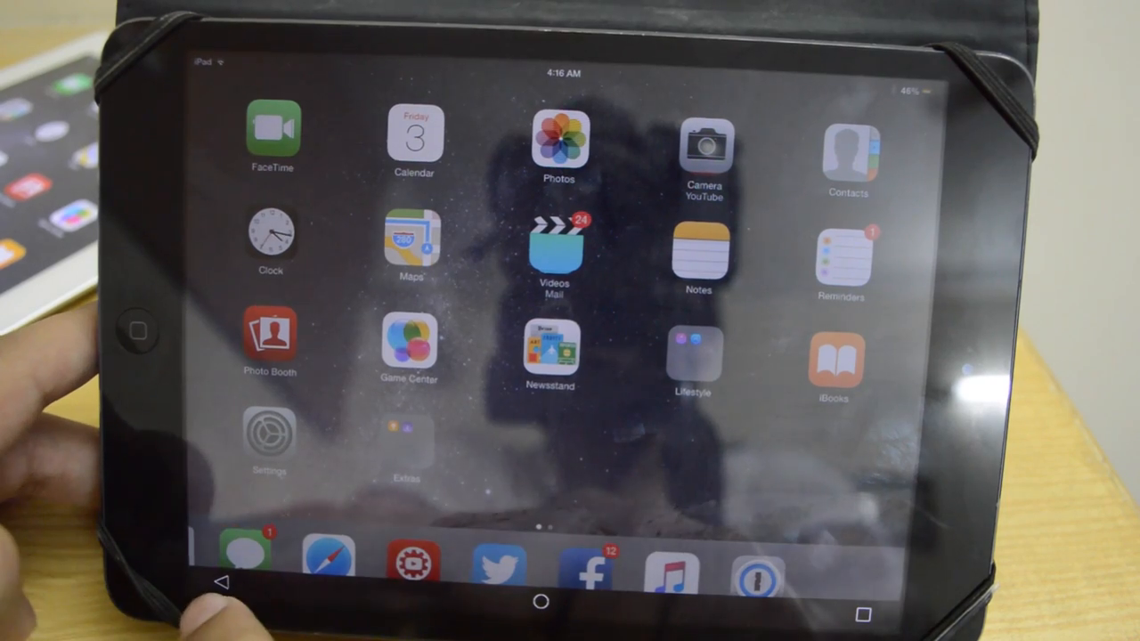
{"action": "left_click", "coordinate": [269, 432]}
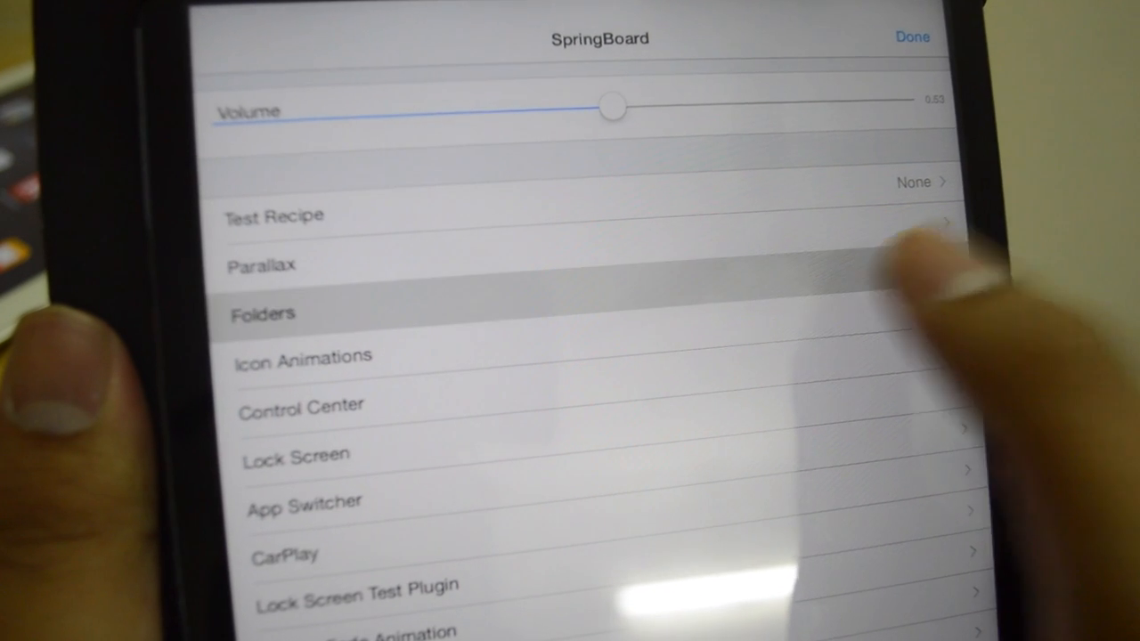
- View the SpringBoard Folders options, then scroll to the App Switcher options
{"action": "left_click", "coordinate": [262, 313]}
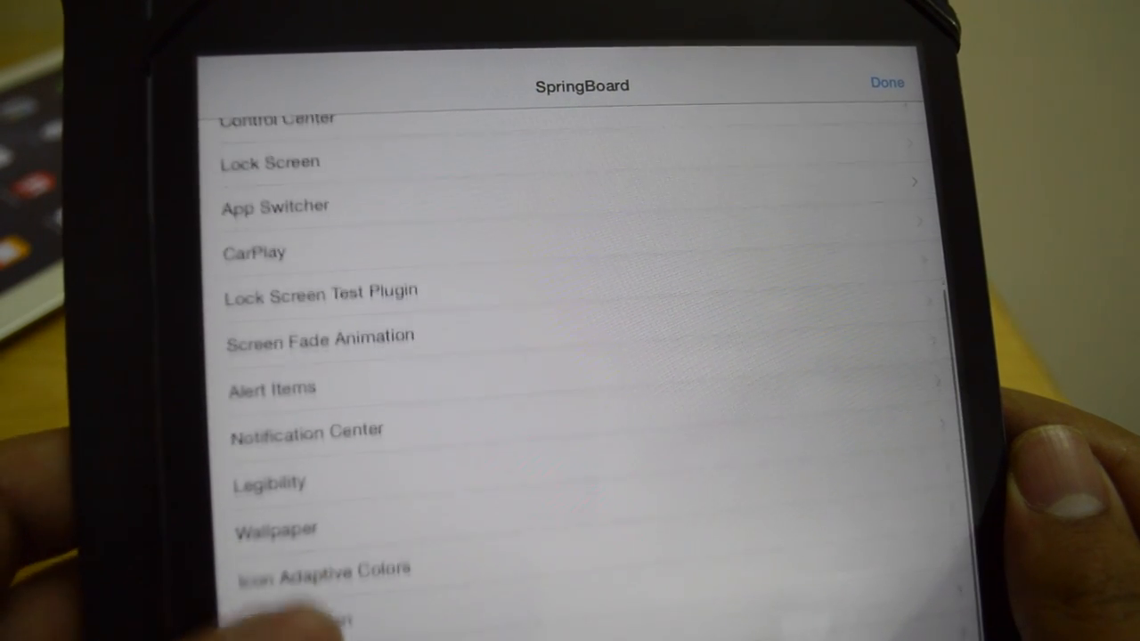
{"action": "scroll", "scroll_direction": "down", "scroll_amount": 3}
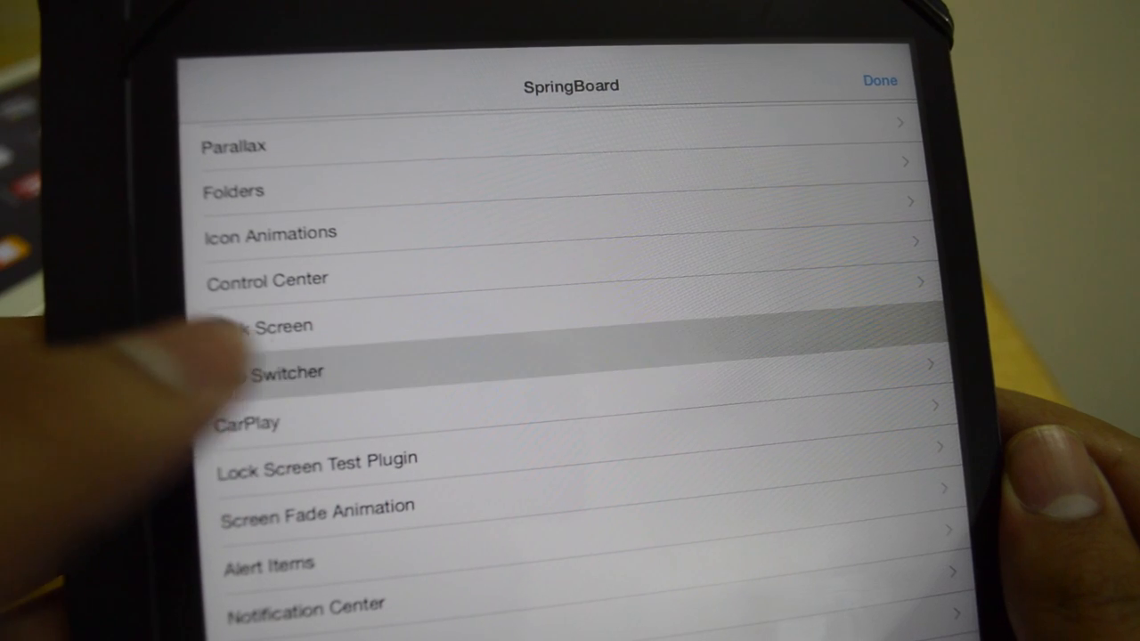
{"action": "left_click", "coordinate": [276, 371]}
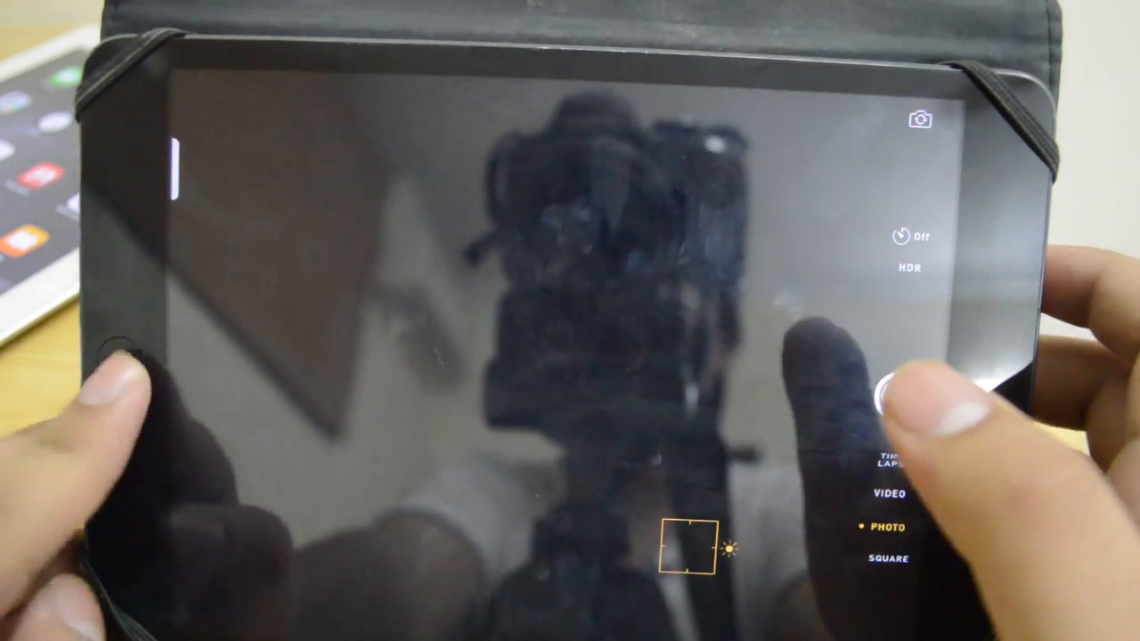
- Leave the Camera app, returning to the home screen with app icons and dock
{"action": "left_click", "coordinate": [120, 356]}
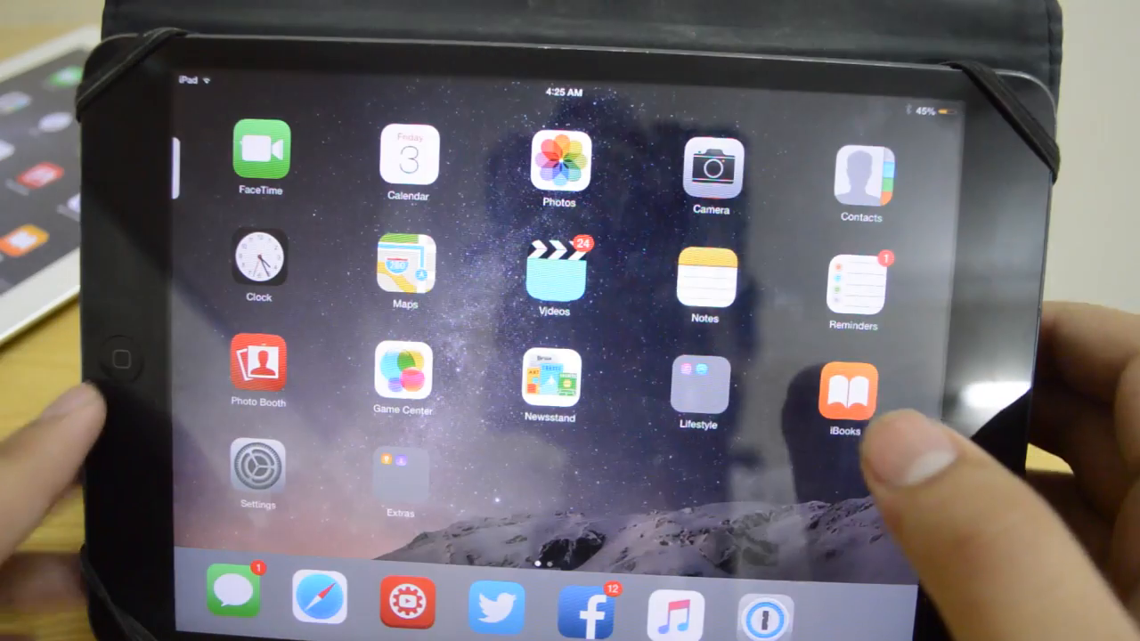